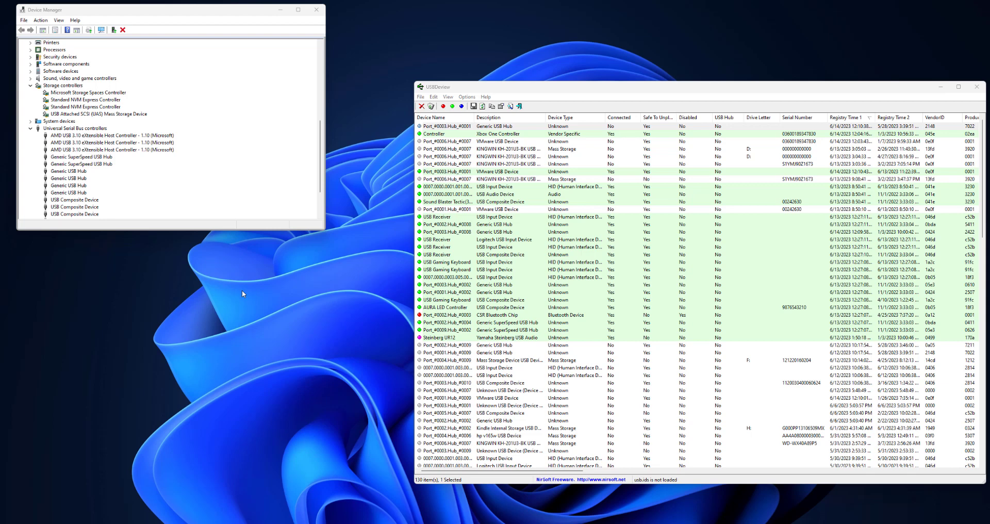
mouse_move(243, 338)
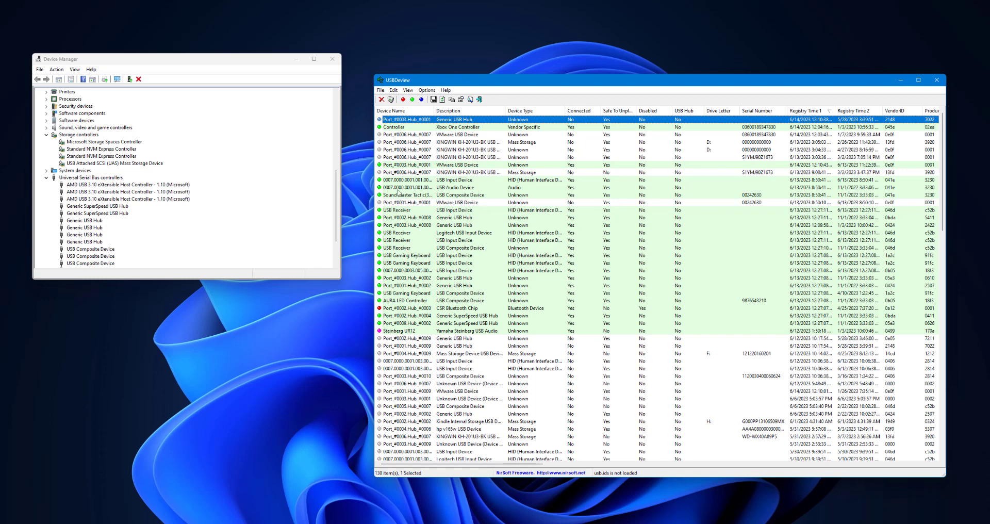
Reopen Device Manager by searching 'device Manager' from the Start menu.
scroll(down, 3)
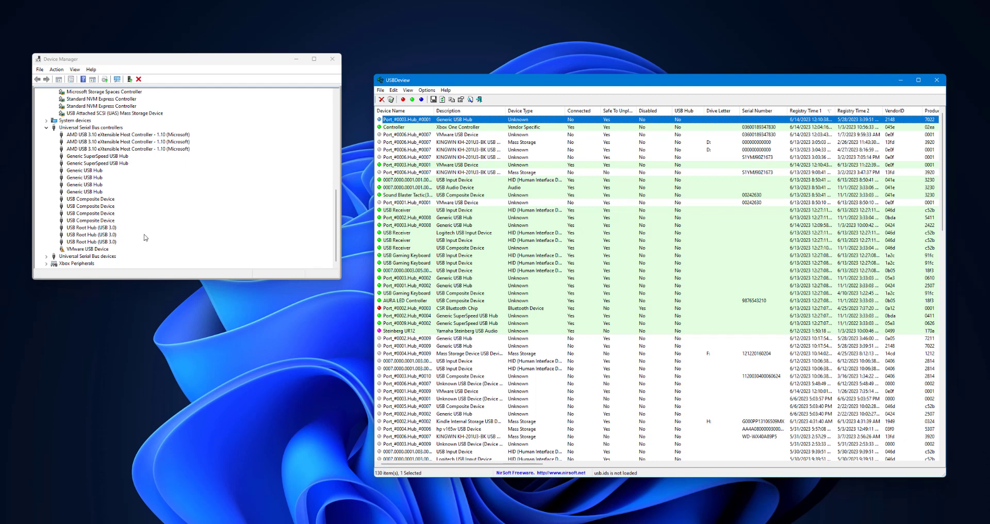
mouse_move(157, 233)
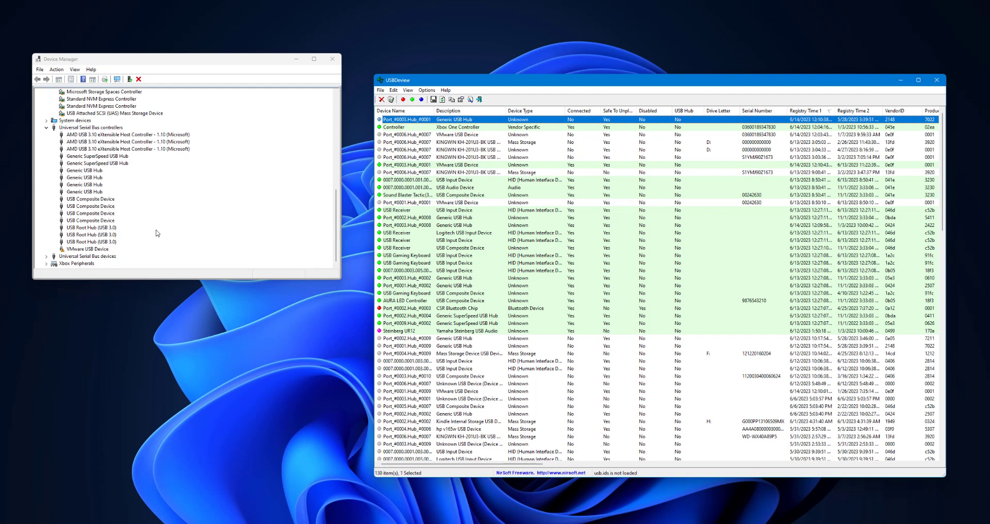
mouse_move(520, 39)
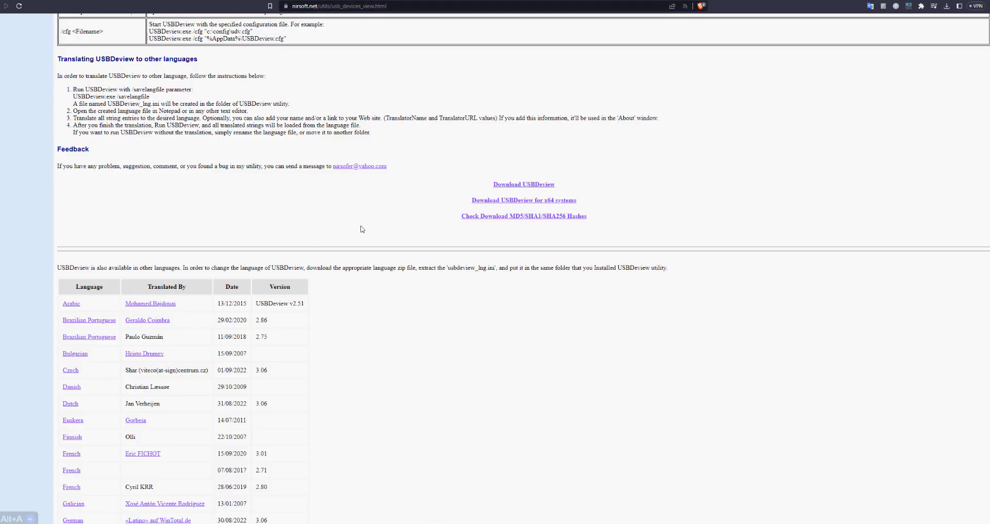
scroll(down, 3)
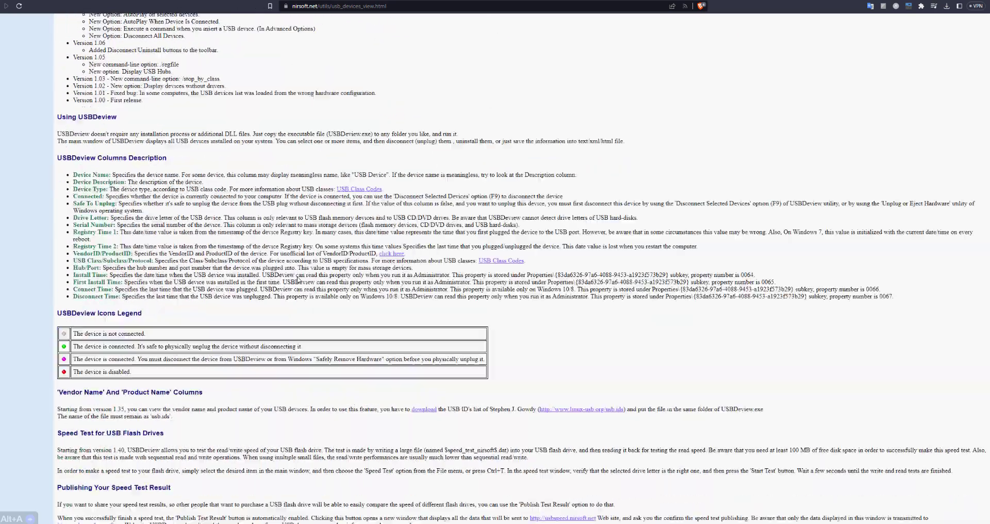
scroll(down, 3)
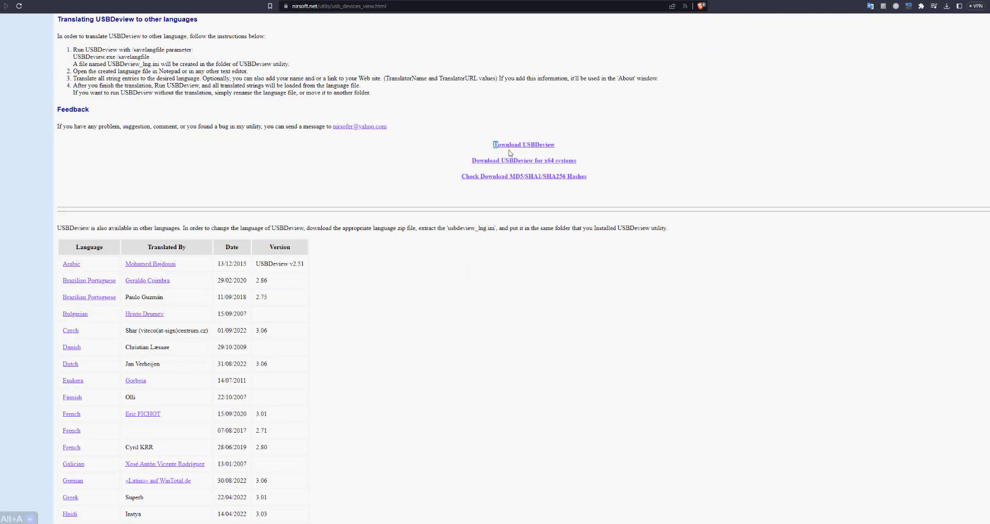
mouse_move(707, 172)
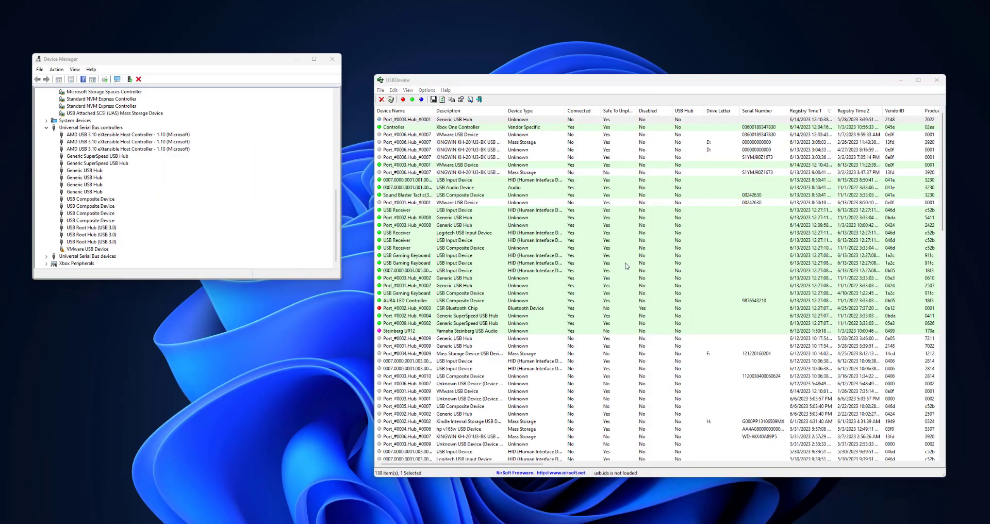
text(device Manager)
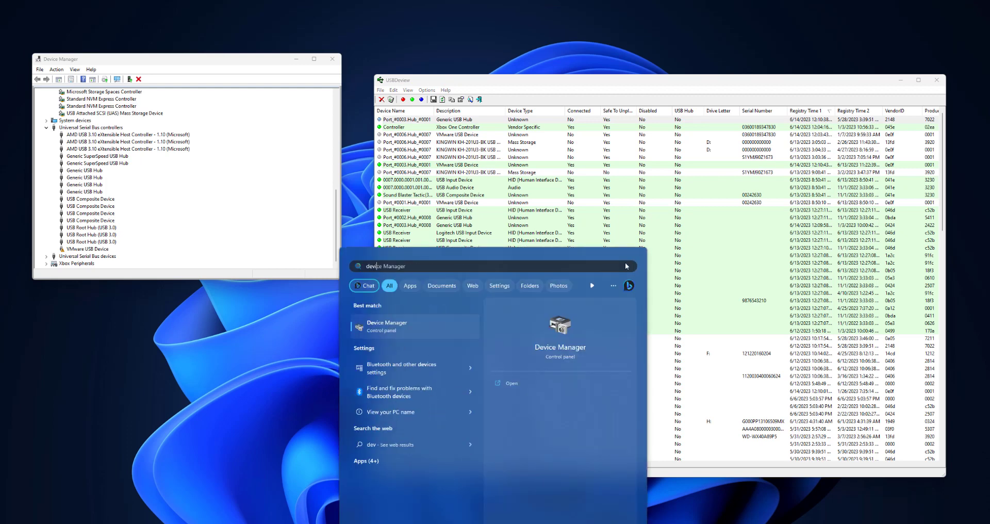
click(386, 326)
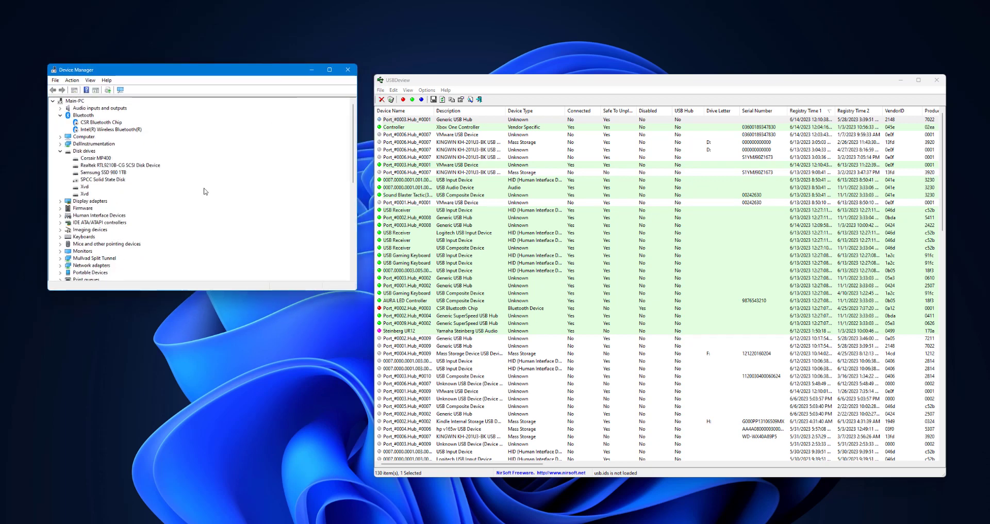
mouse_move(155, 306)
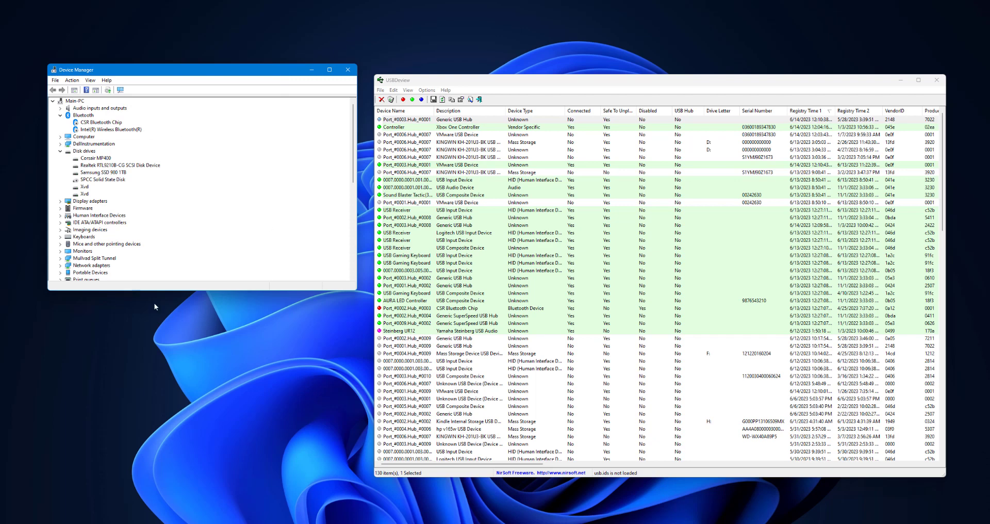
mouse_move(193, 192)
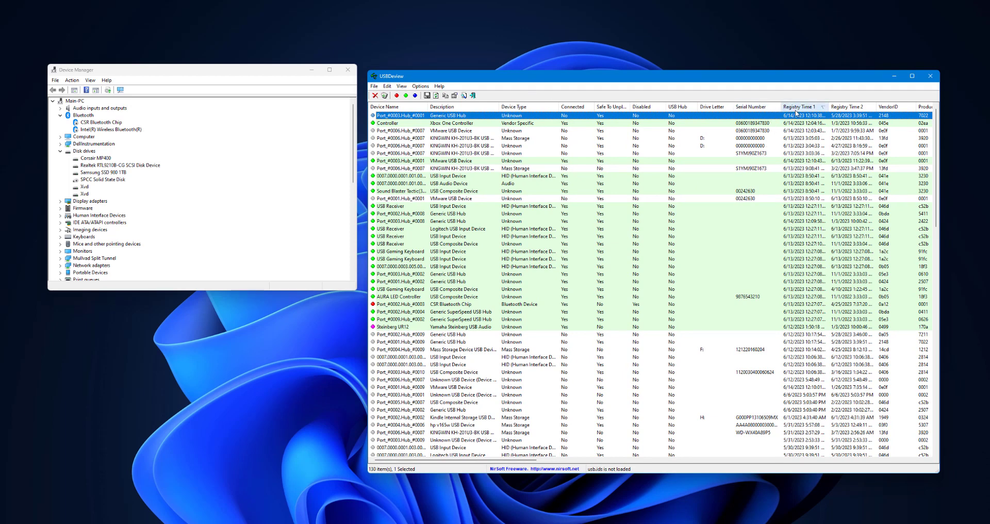
Sort USBDeview's device list by the Registry Time 1 column, newest first.
click(803, 106)
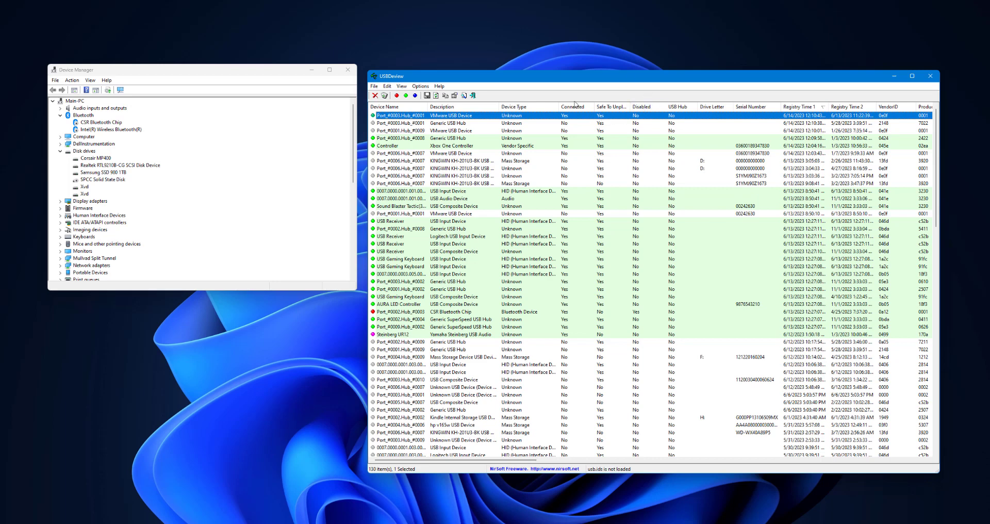
mouse_move(600, 101)
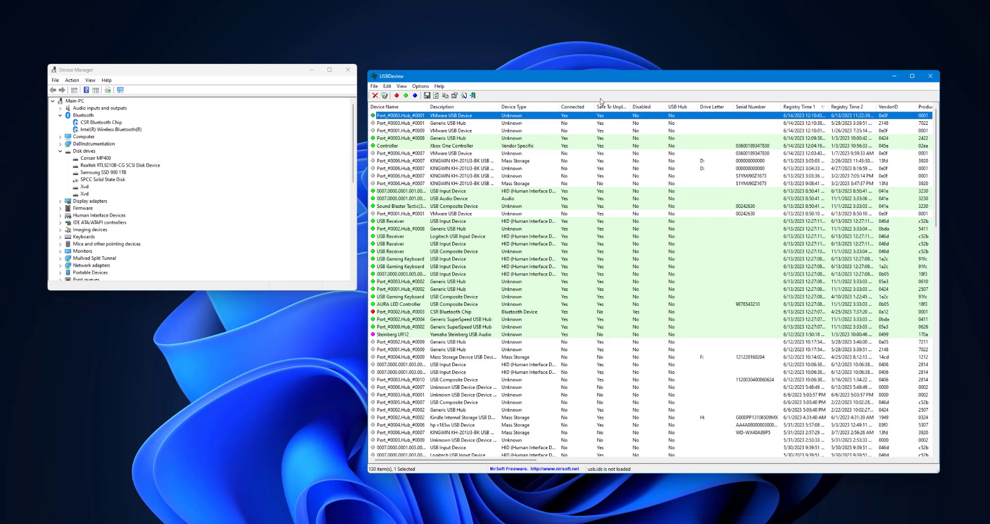
mouse_move(606, 127)
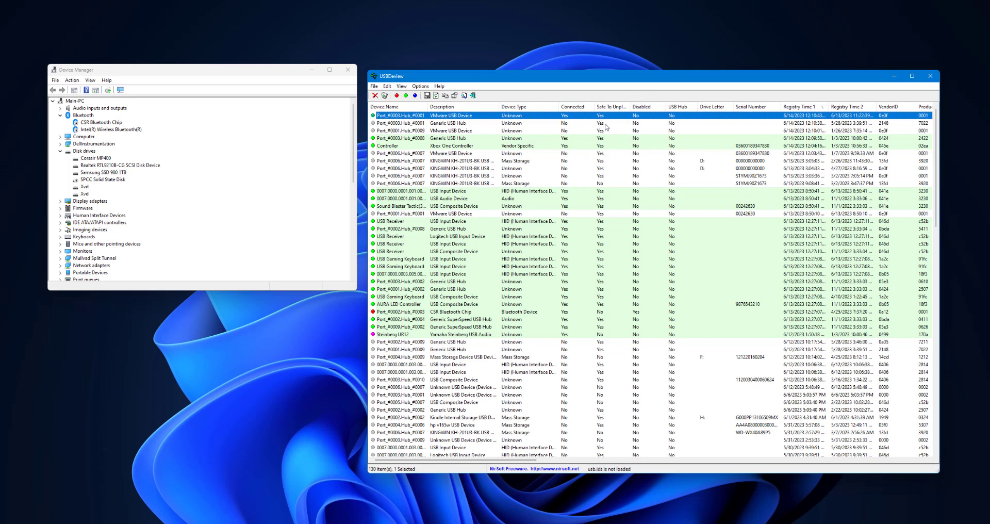
mouse_move(552, 149)
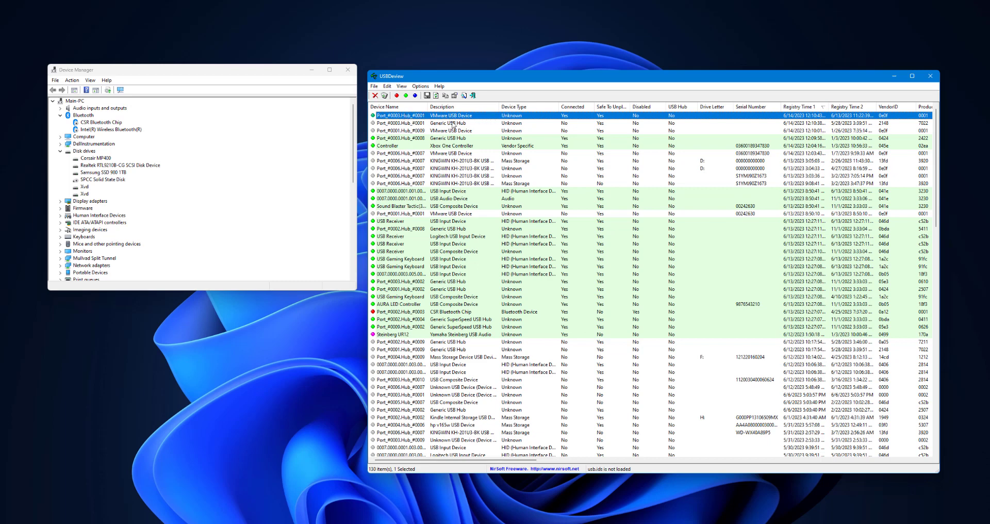
Select the recently registered Generic USB Hub, then expand Device Manager's Universal Serial Bus controllers.
click(447, 124)
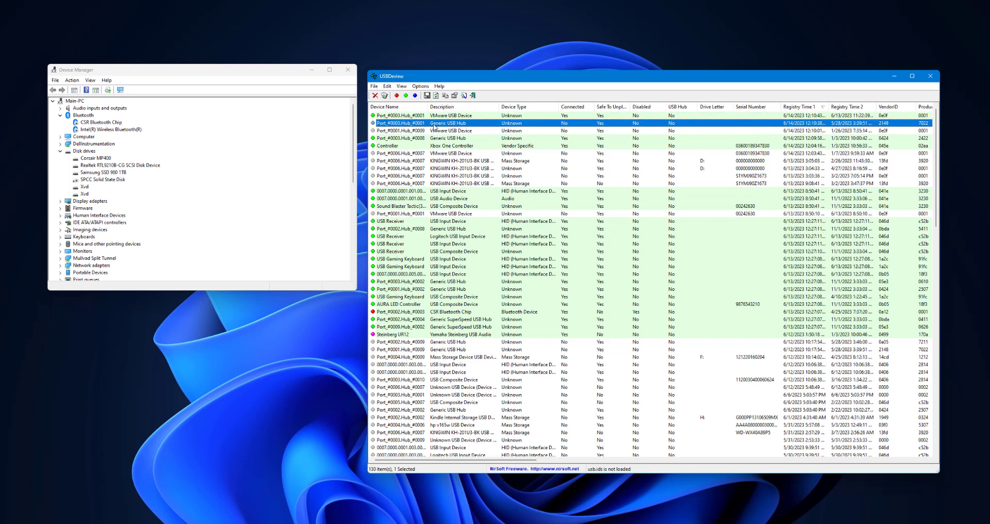
click(211, 180)
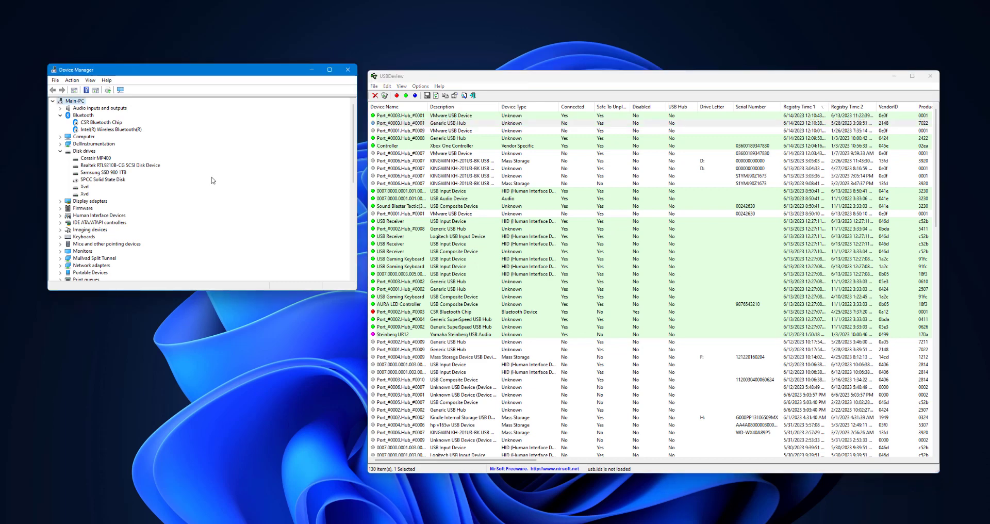
scroll(down, 3)
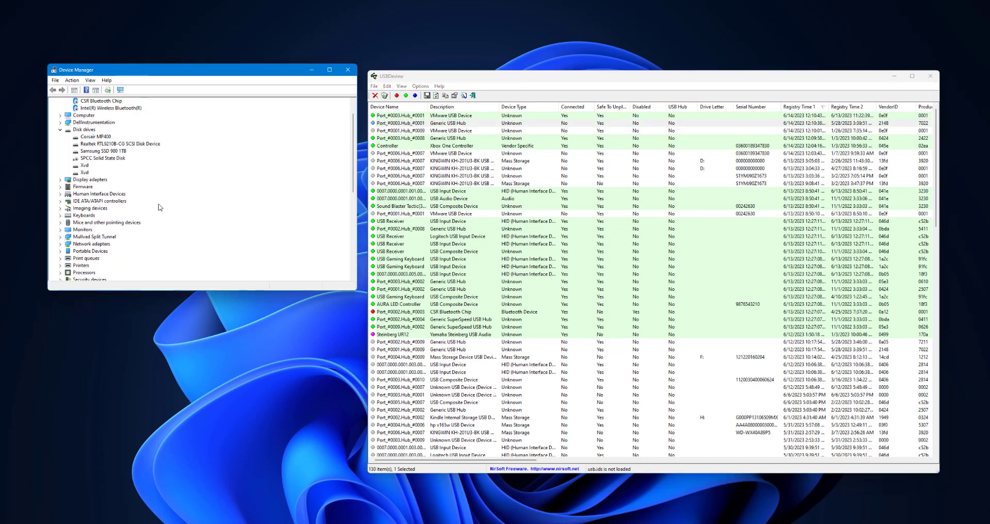
mouse_move(110, 215)
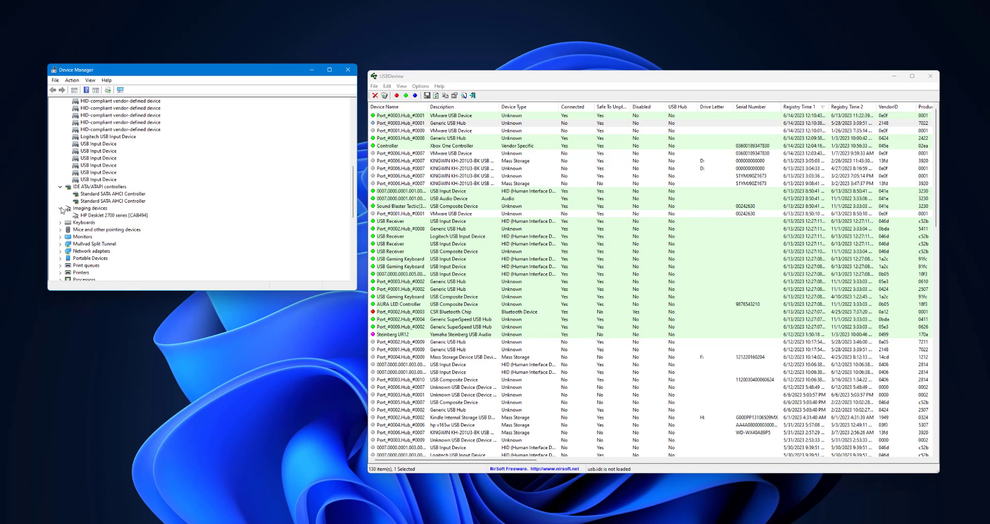
click(60, 194)
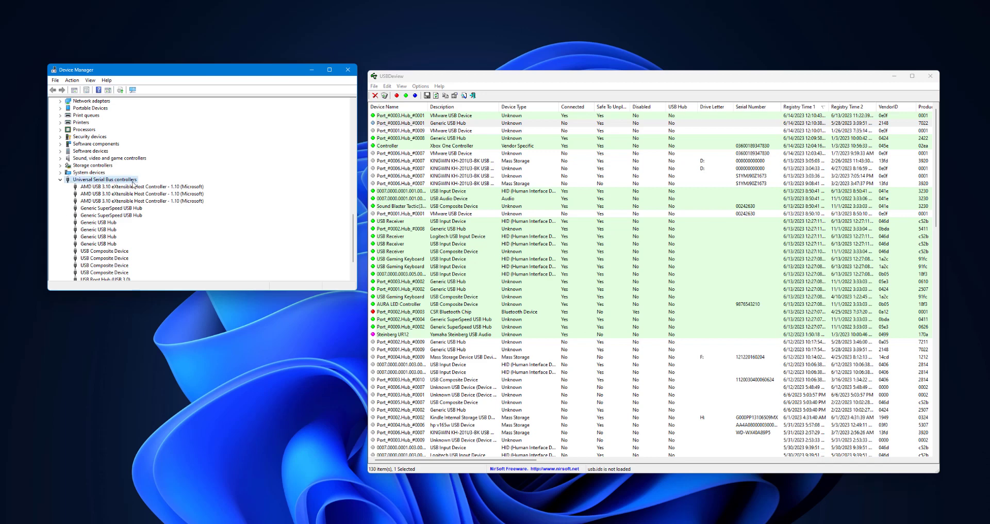
scroll(down, 3)
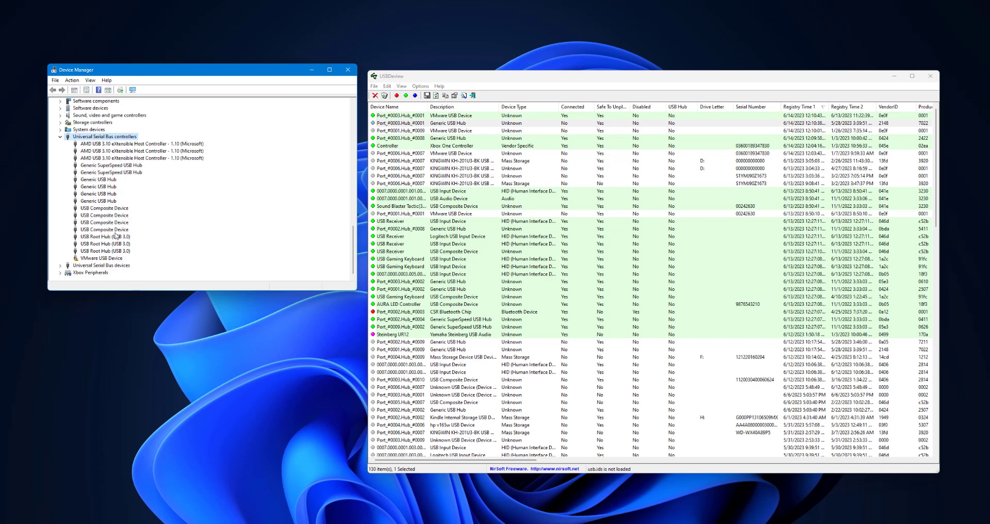
mouse_move(445, 127)
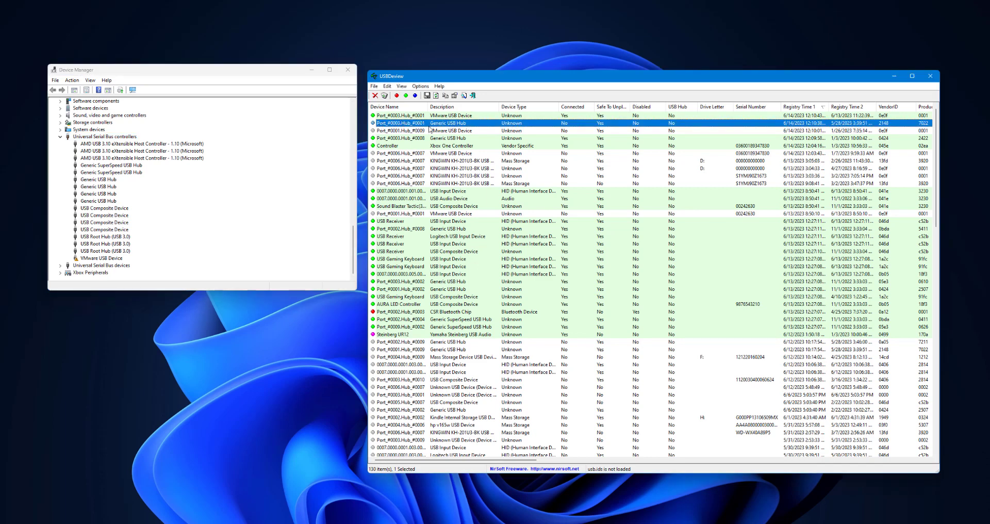
right_click(99, 200)
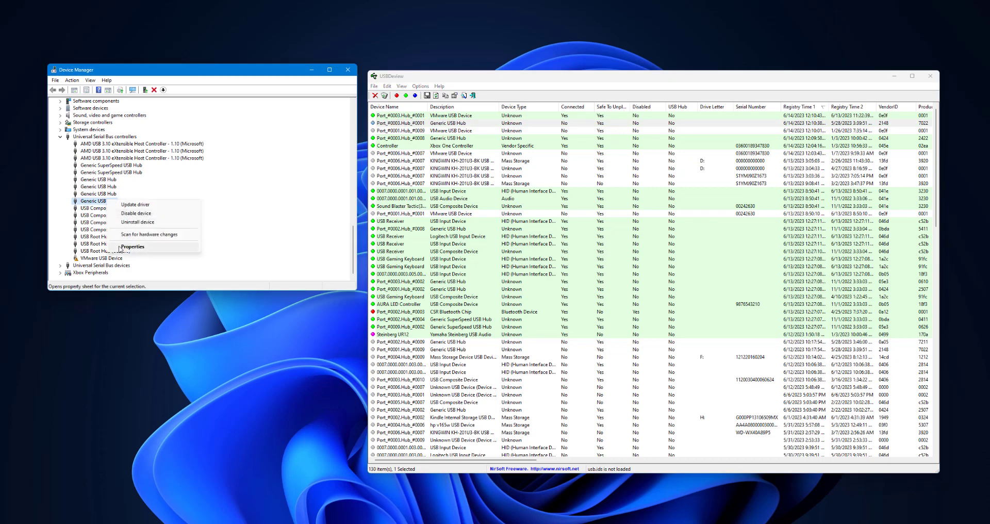
click(131, 246)
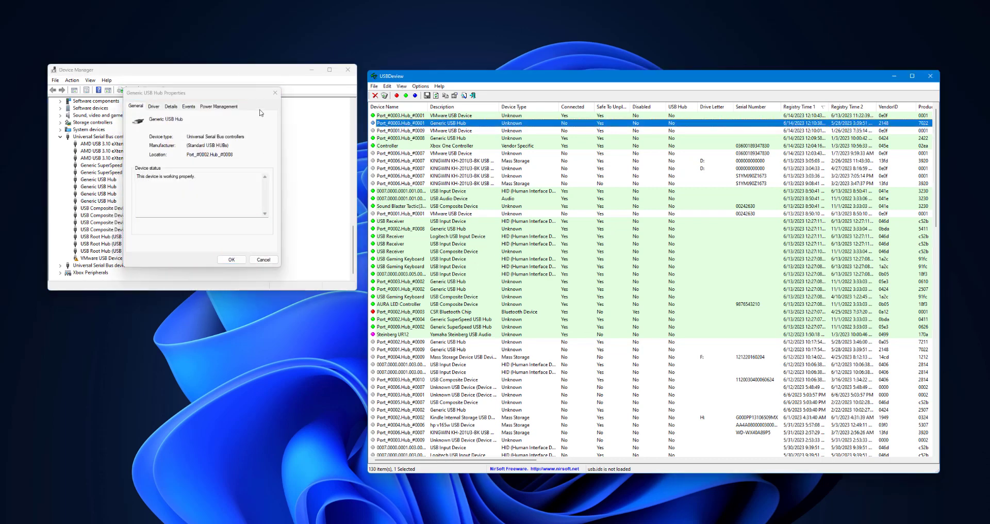
right_click(99, 194)
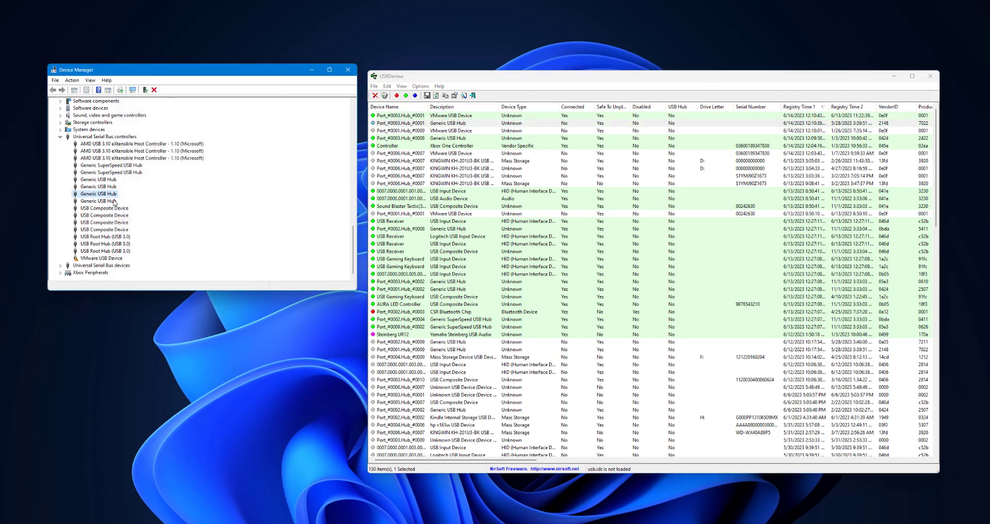
right_click(99, 194)
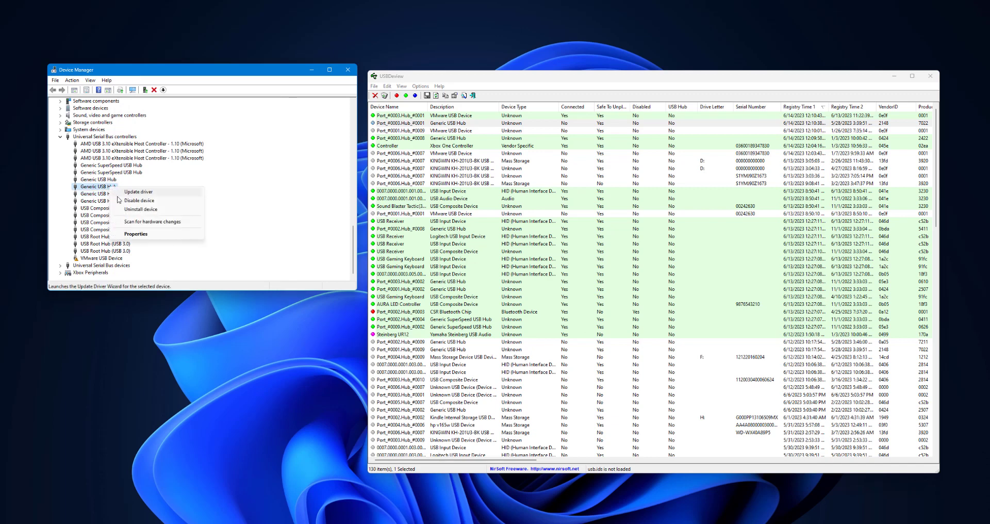
mouse_move(138, 201)
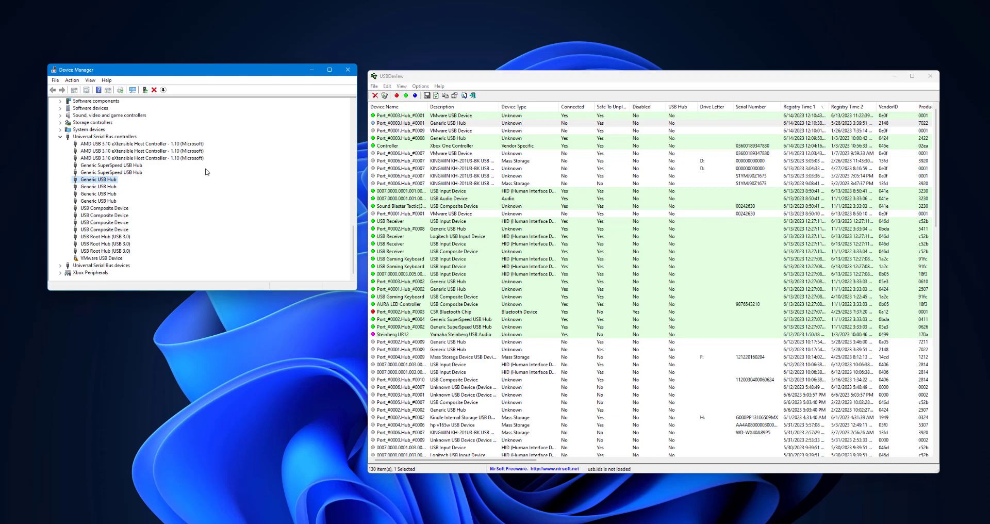
mouse_move(135, 175)
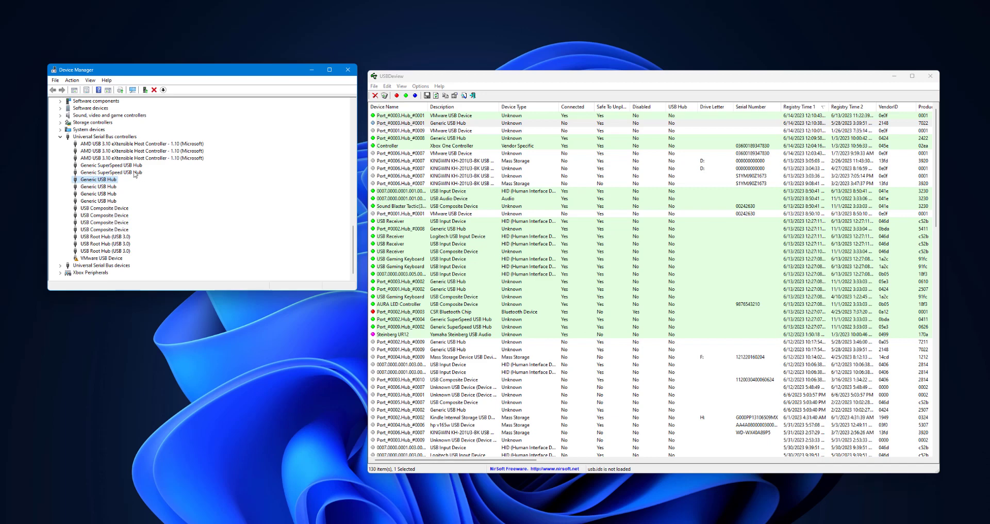
mouse_move(126, 184)
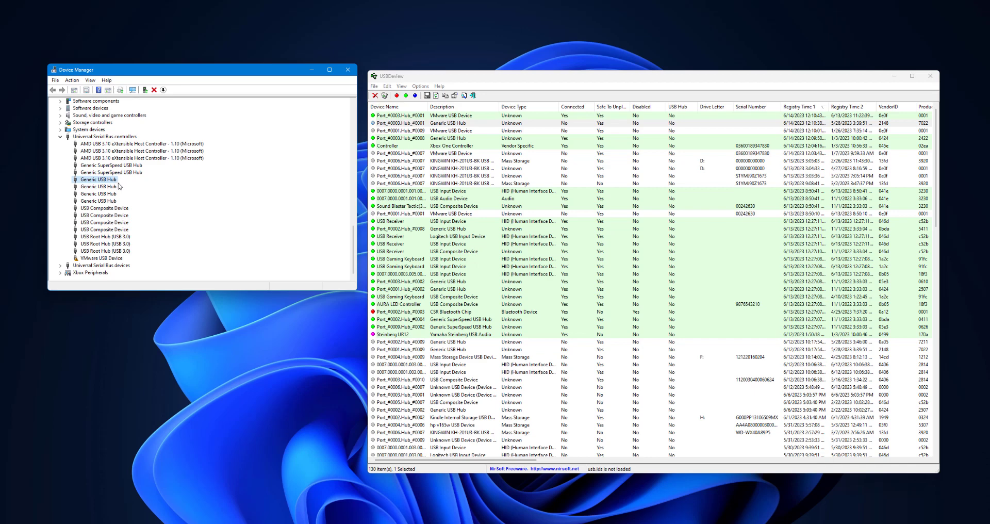
mouse_move(414, 210)
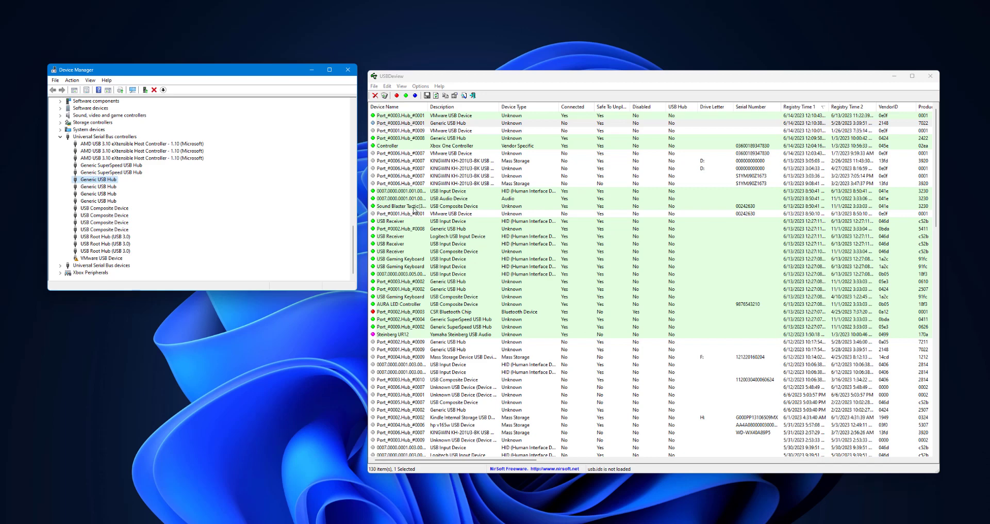
mouse_move(155, 205)
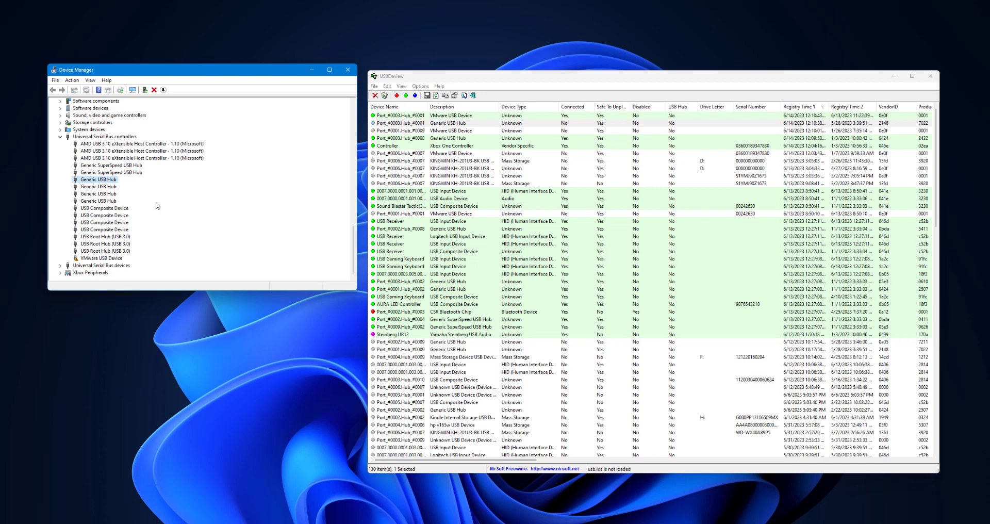
mouse_move(132, 175)
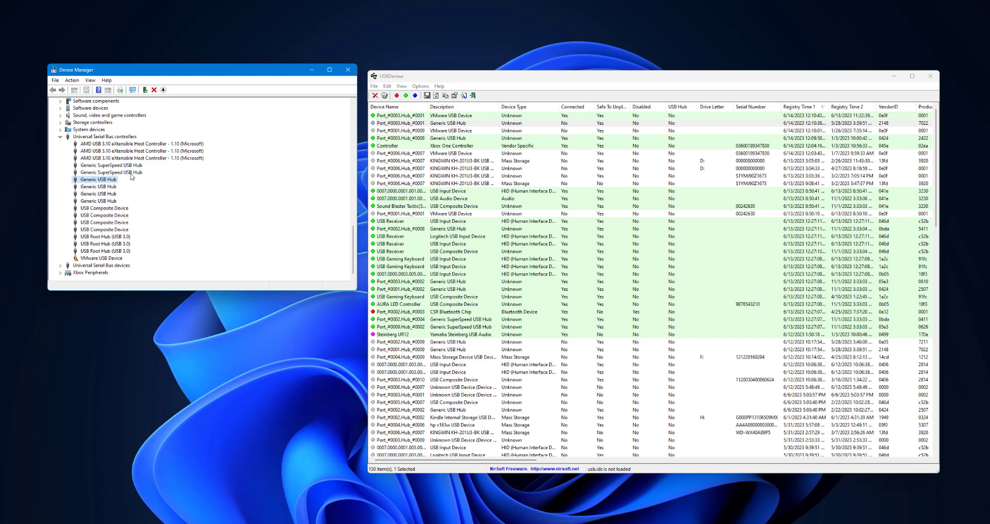
mouse_move(196, 191)
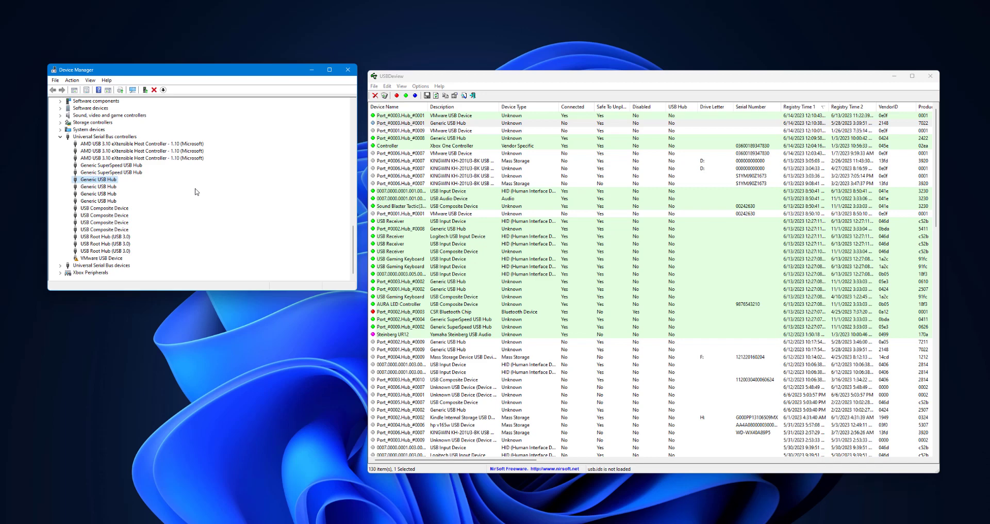
mouse_move(319, 150)
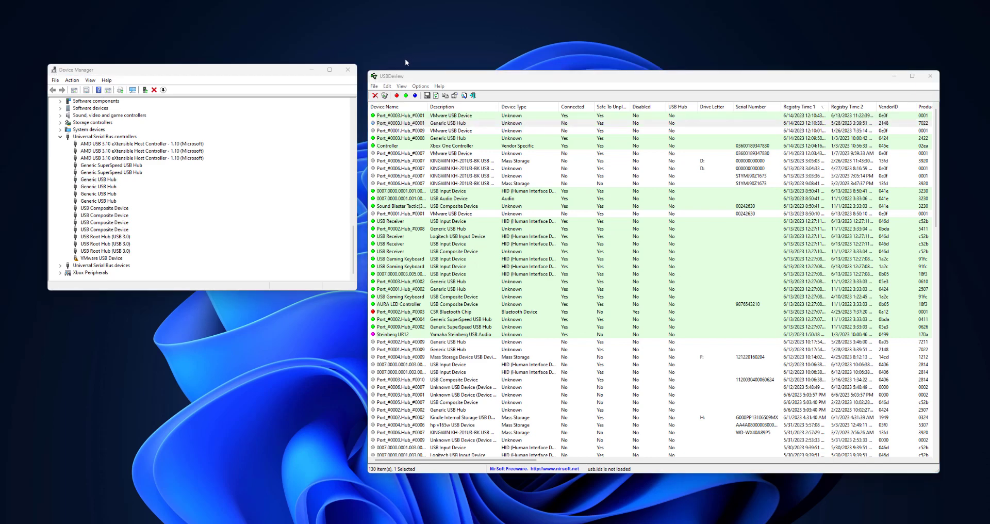
mouse_move(370, 408)
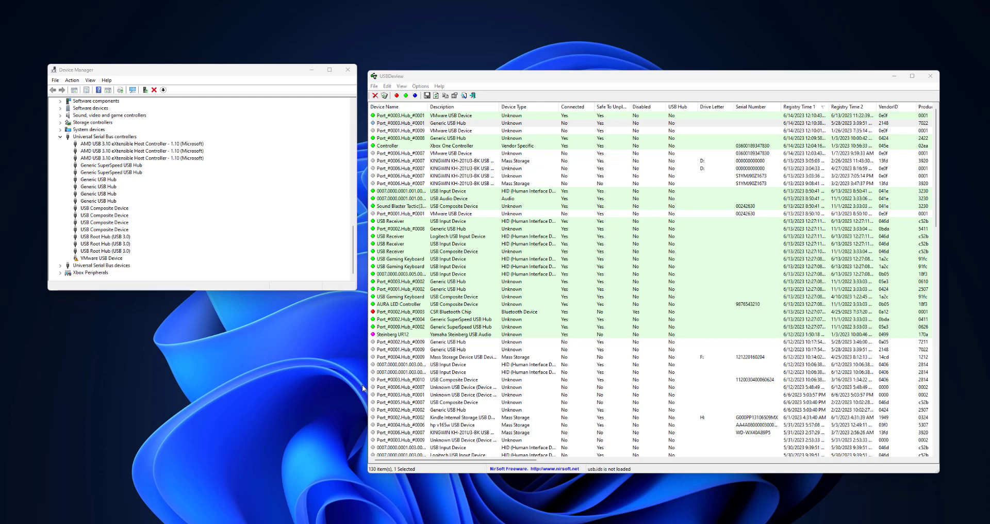
mouse_move(183, 116)
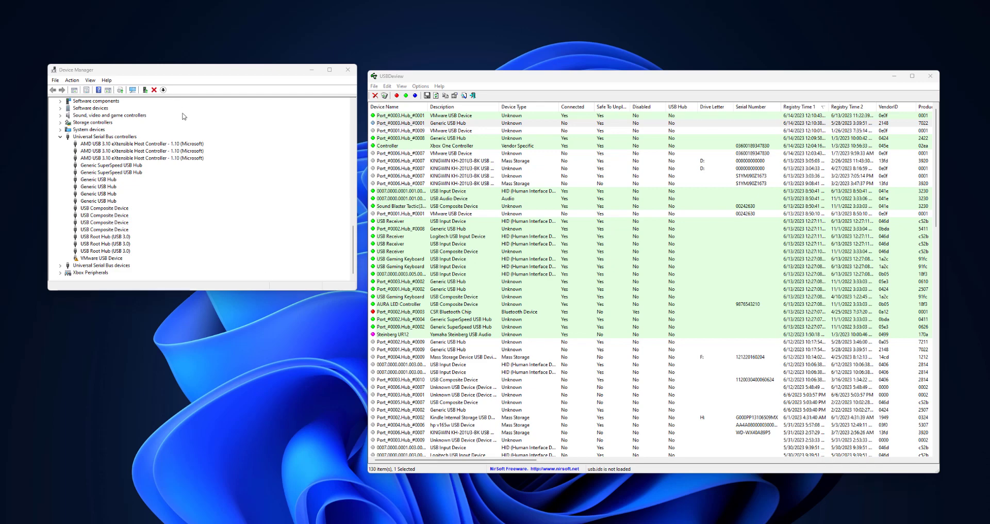